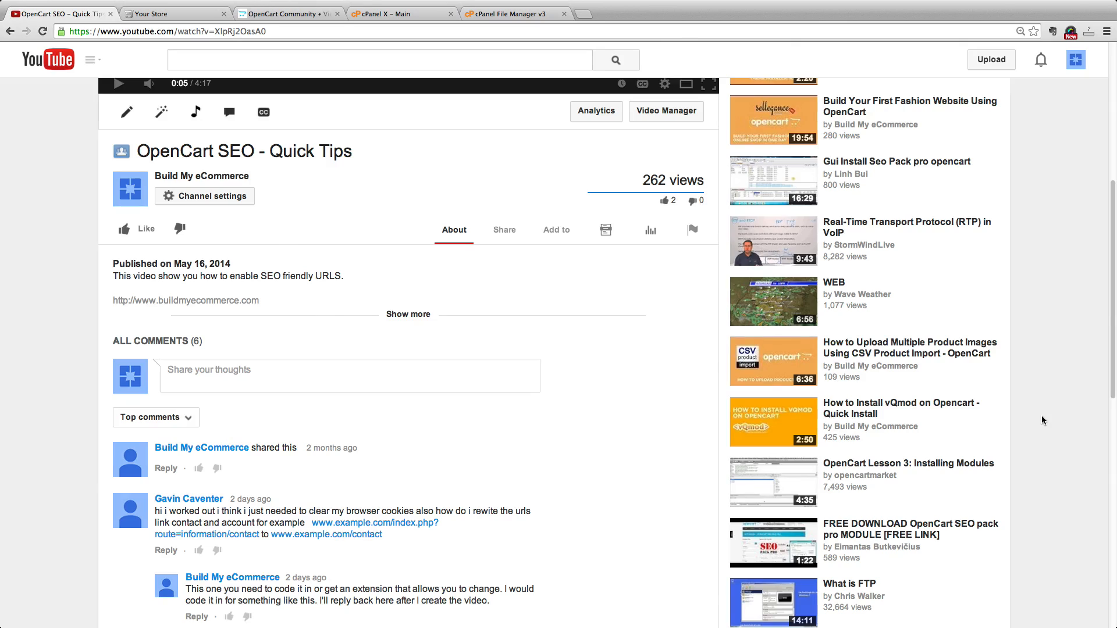
Review the 'seo url issue [solved]' forum thread, then return to the hosting file manager.
click(288, 12)
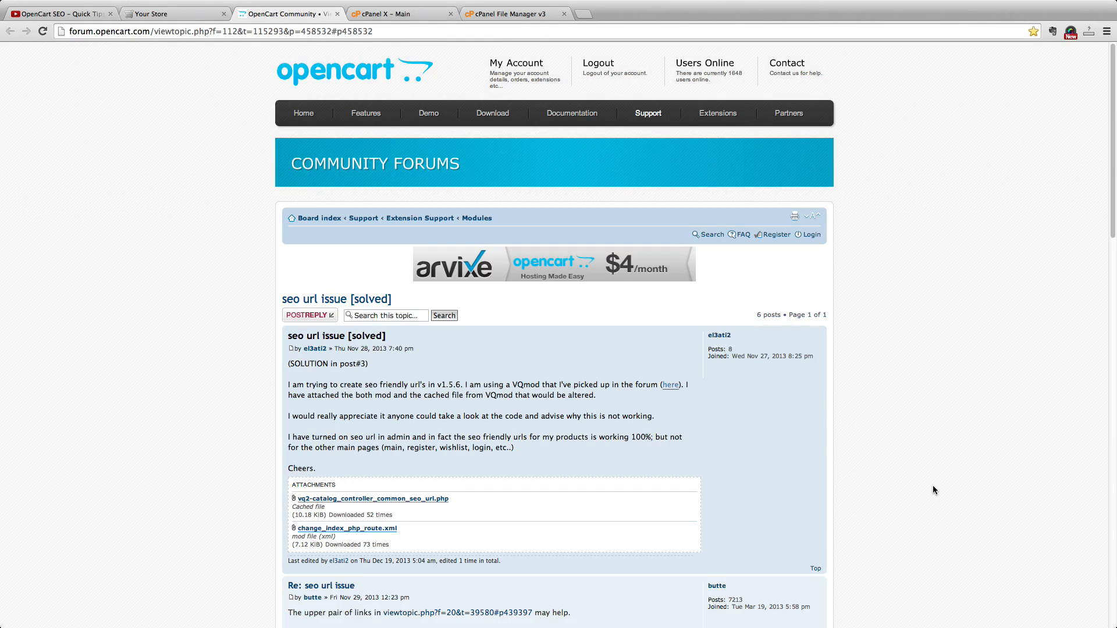
click(371, 498)
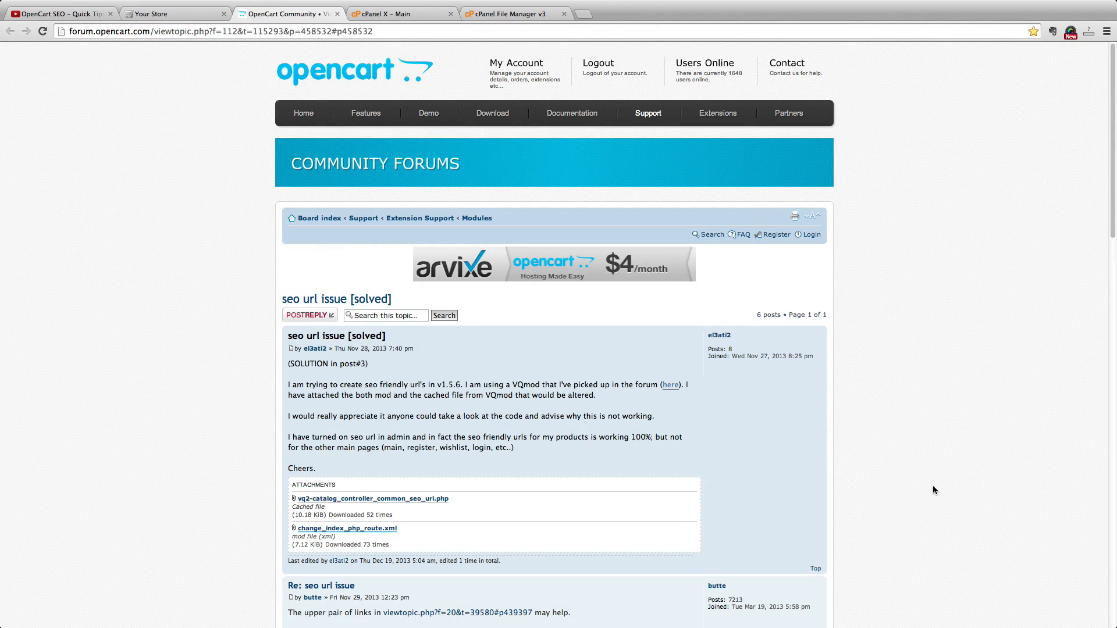
click(511, 14)
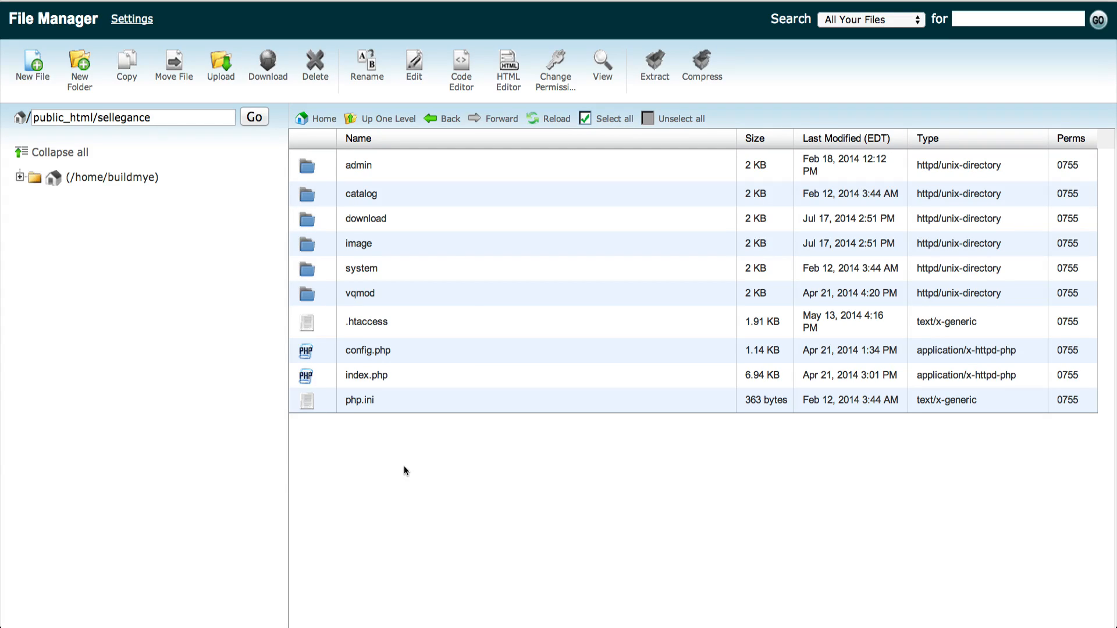
Compress seo_url.php in the catalog controller folder into a seo_url.php.zip backup.
click(361, 195)
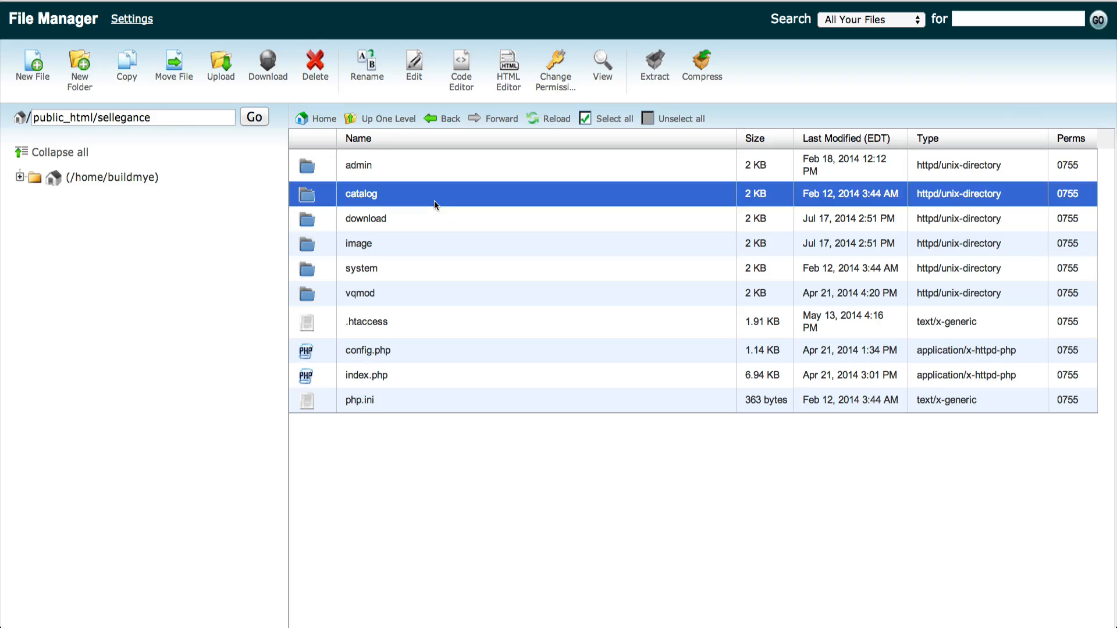
double_click(360, 193)
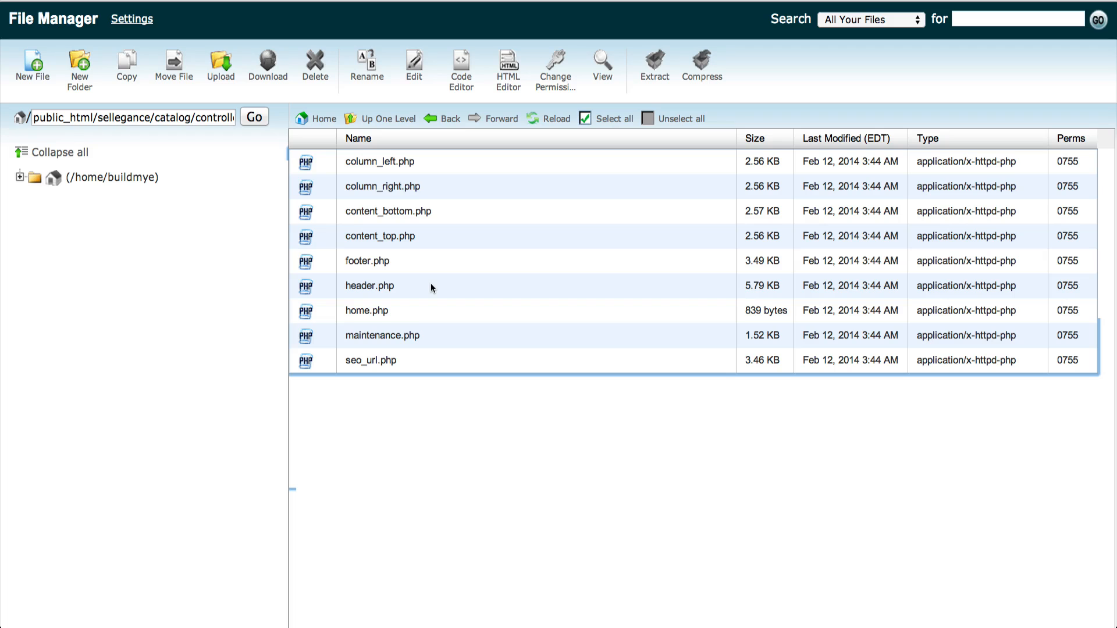
mouse_move(456, 351)
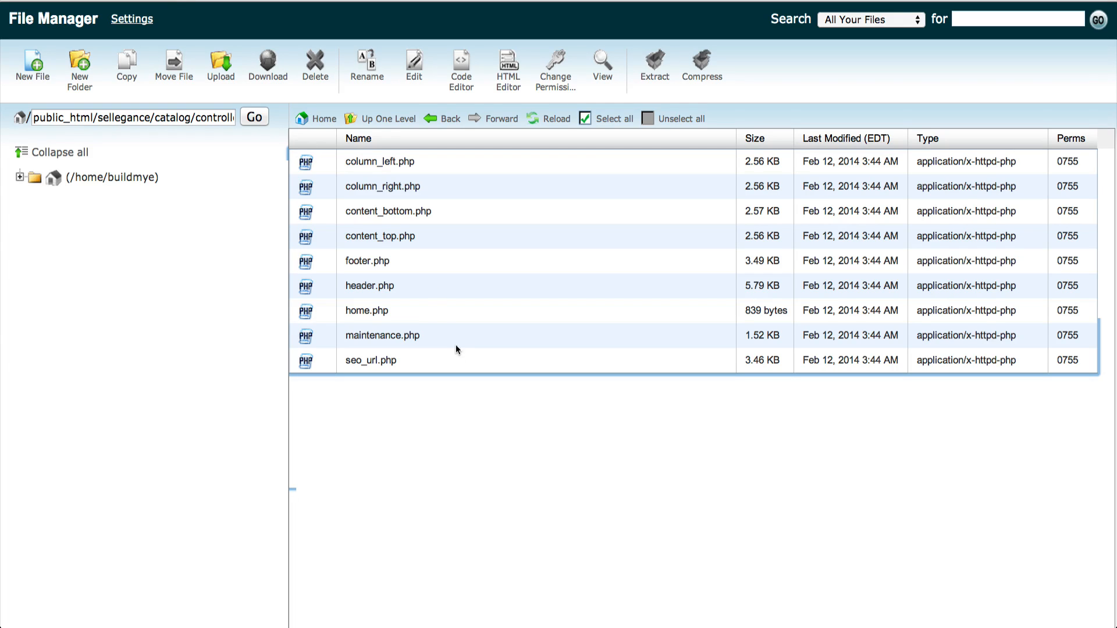
click(370, 360)
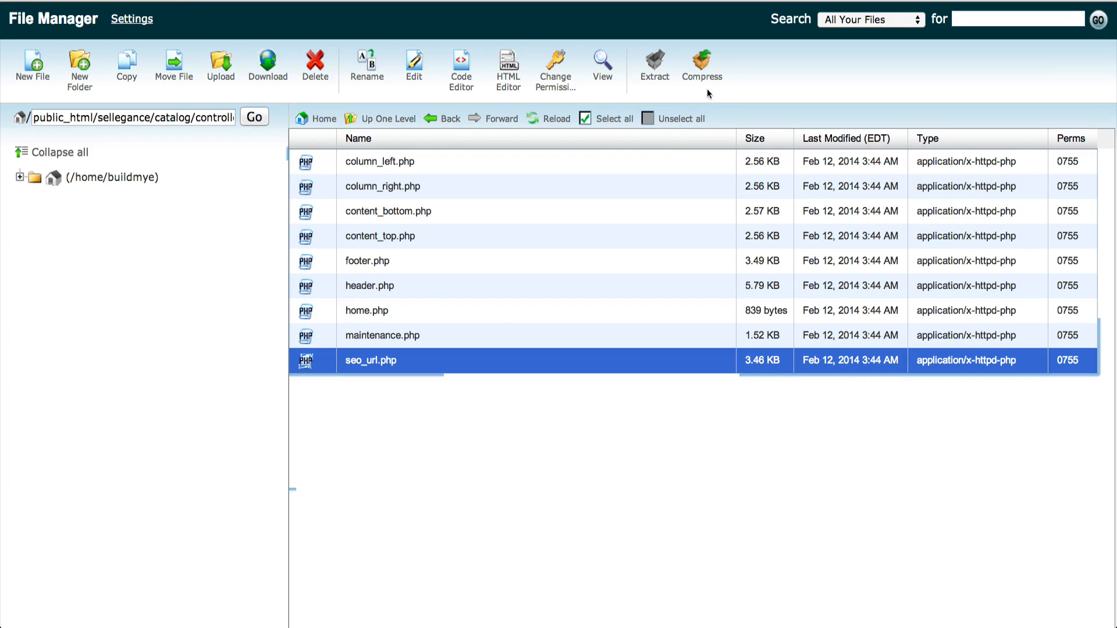
click(701, 68)
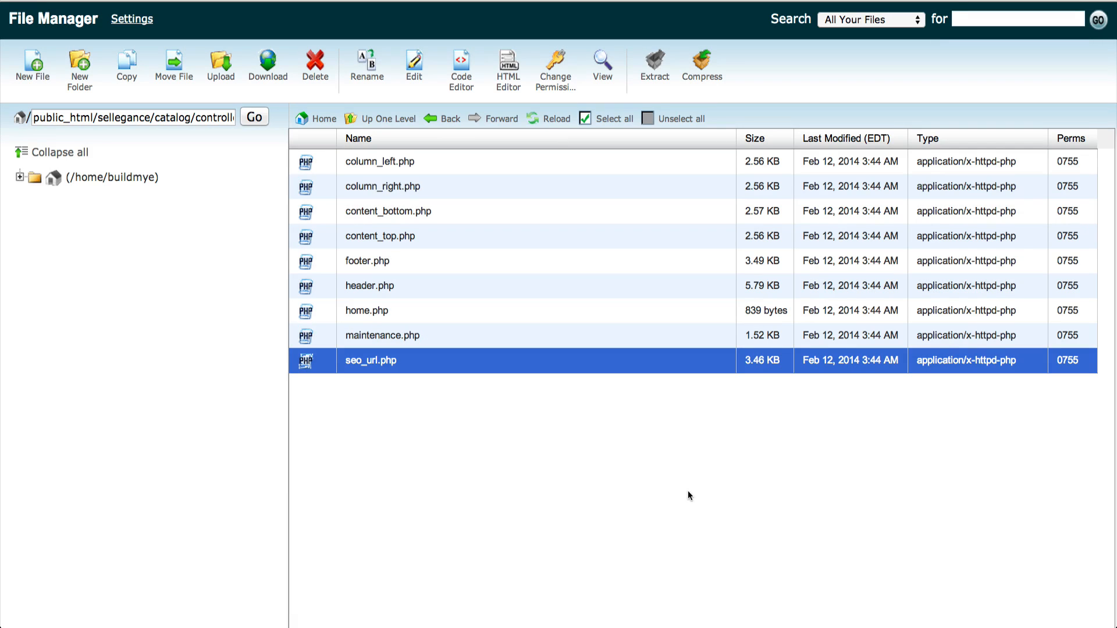
click(700, 64)
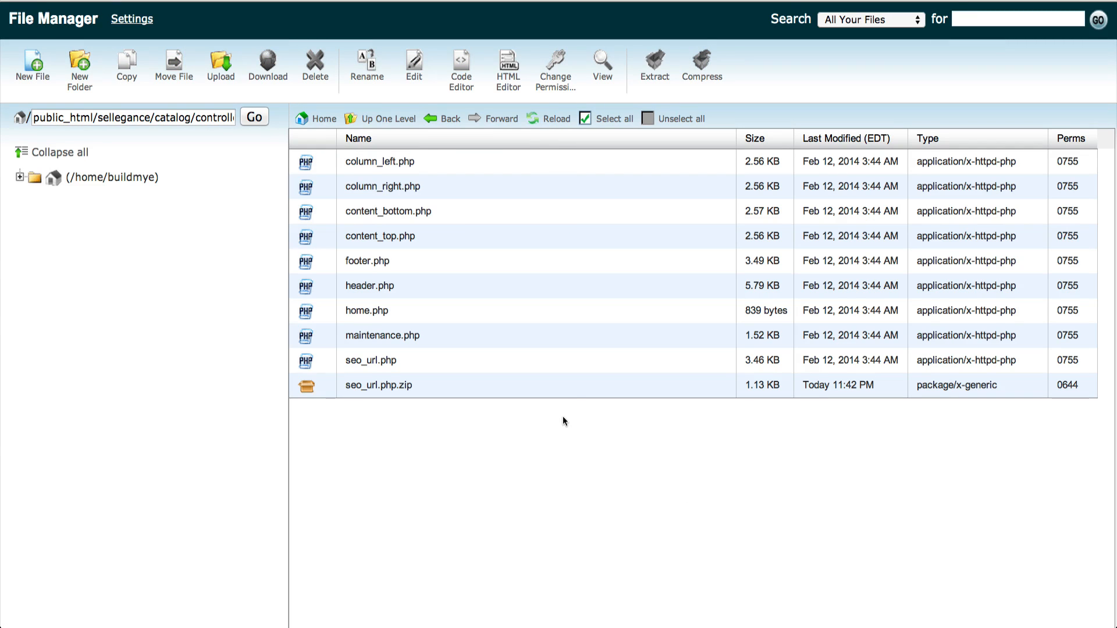
click(380, 385)
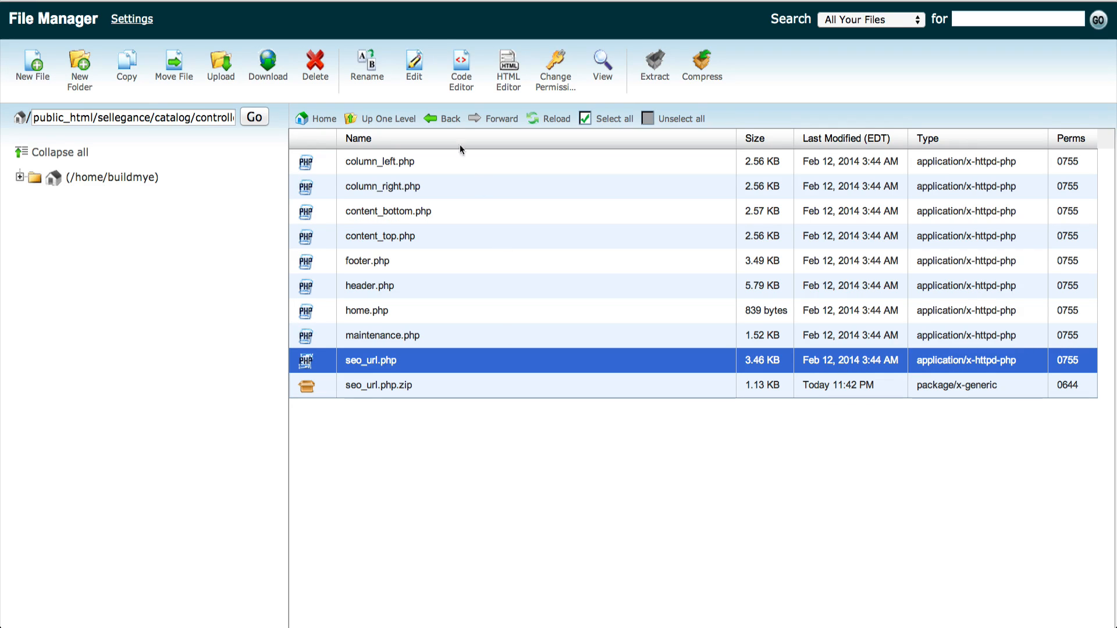
Replace seo_url.php's contents with the forum's ControllerCommonSeoUrl code and save it.
click(413, 68)
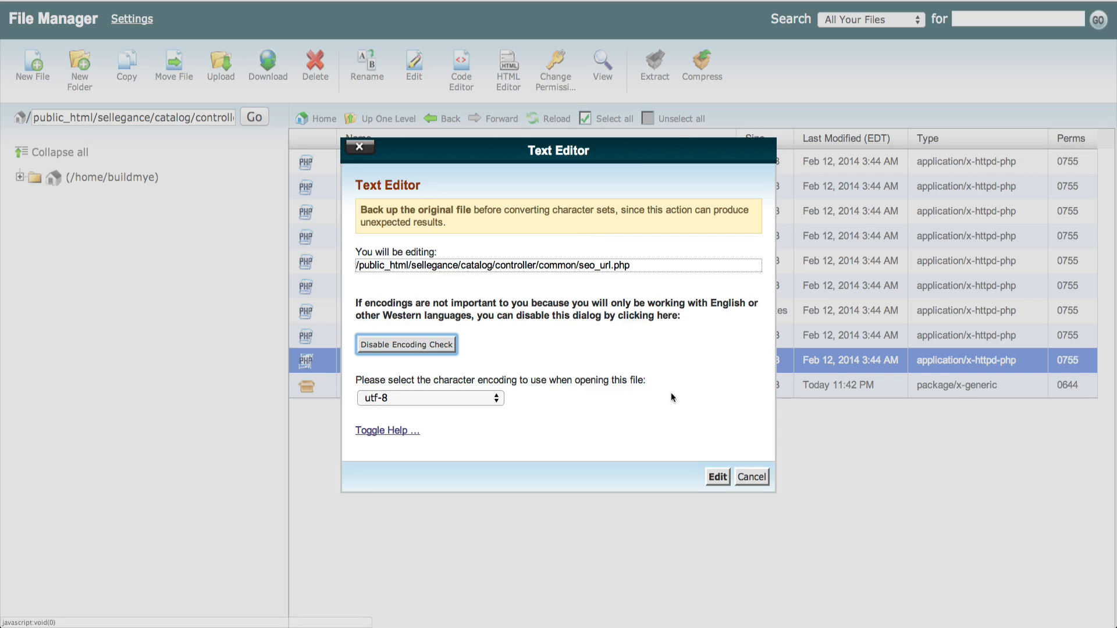
click(716, 477)
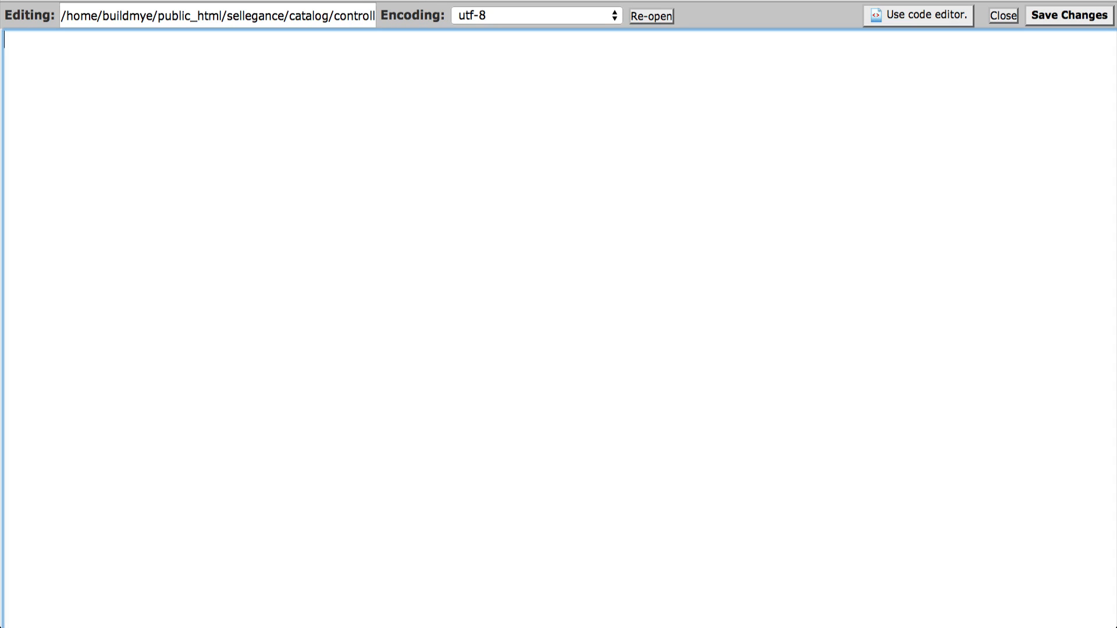
click(918, 15)
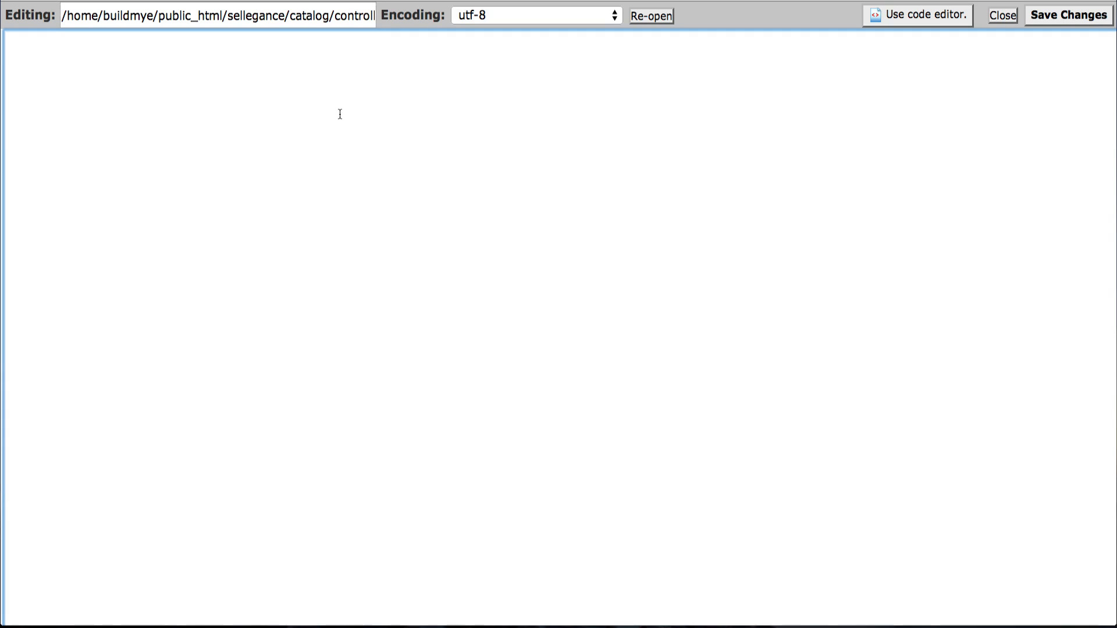
click(649, 15)
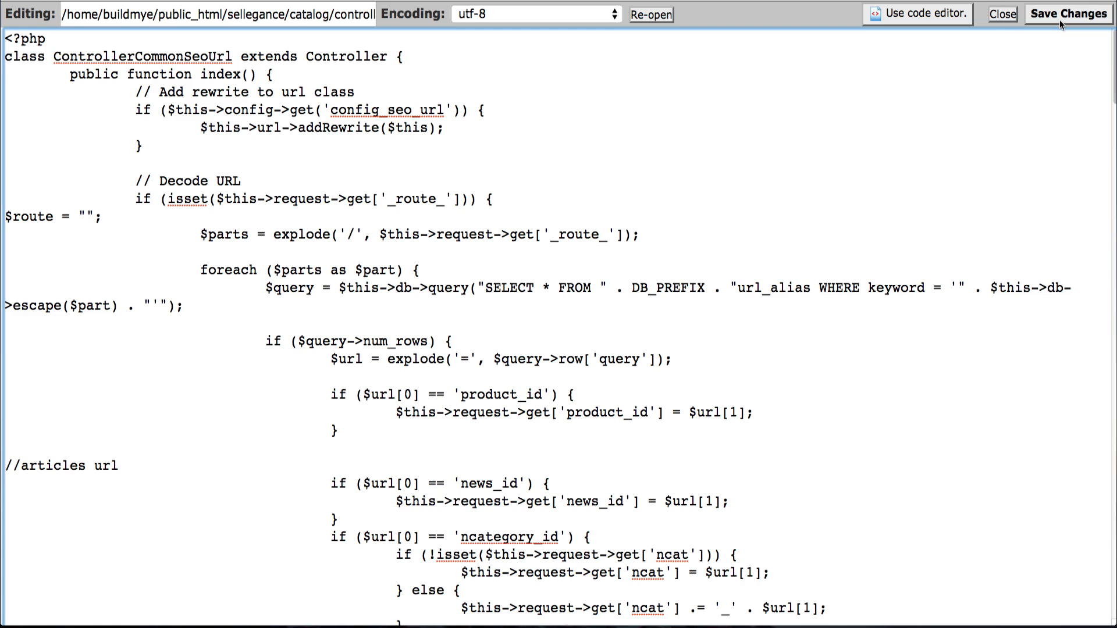
click(1068, 12)
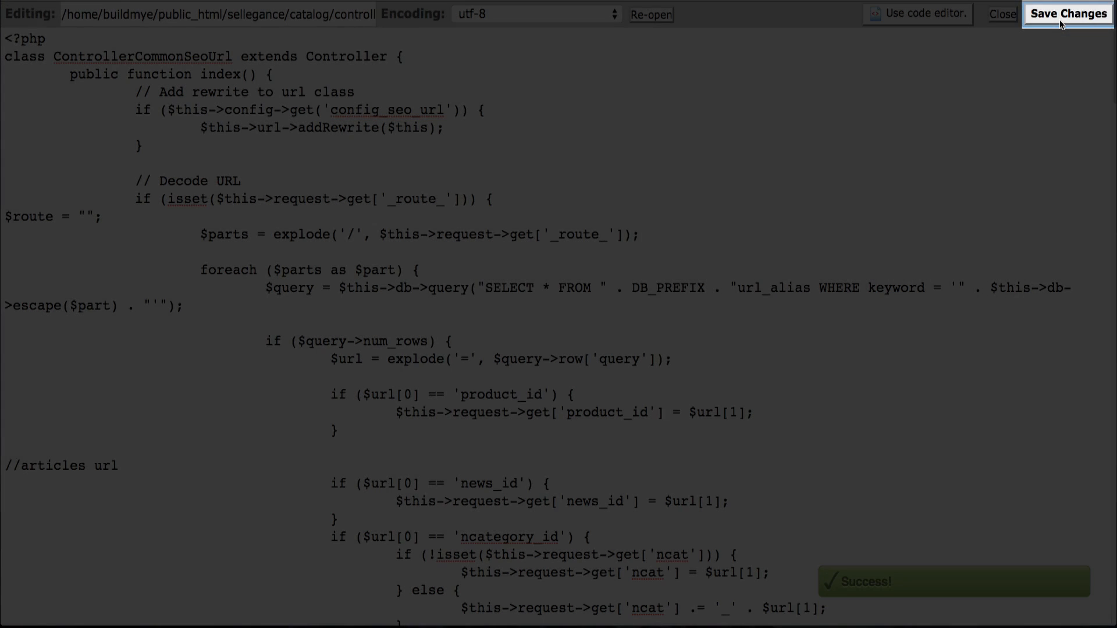
click(1002, 14)
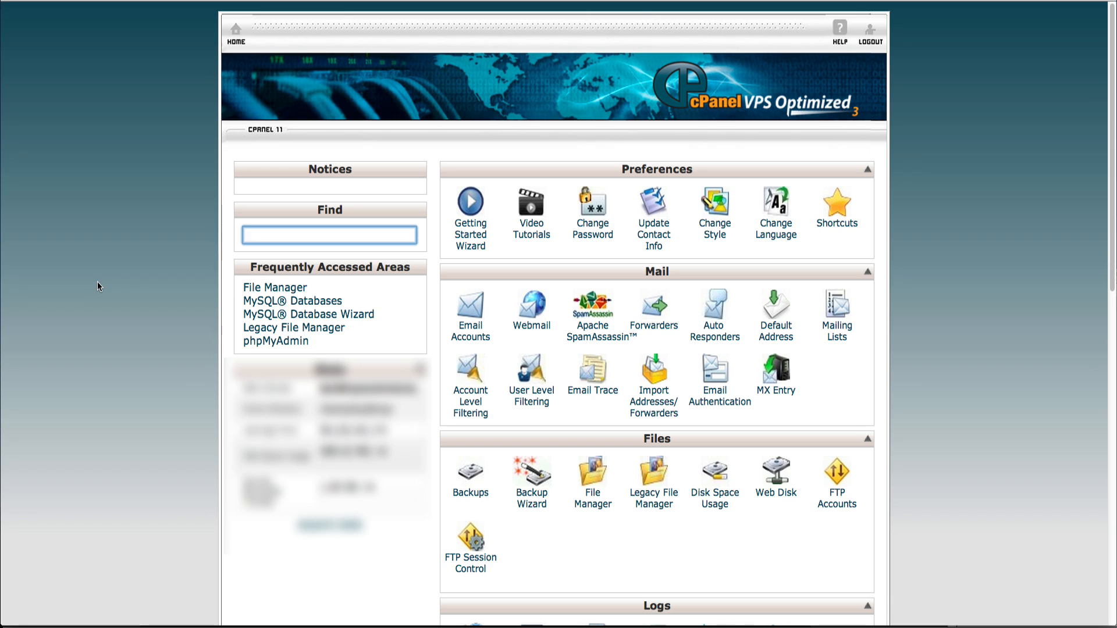
Find 'phpmy' on the cPanel home page and launch phpMyAdmin.
text(p)
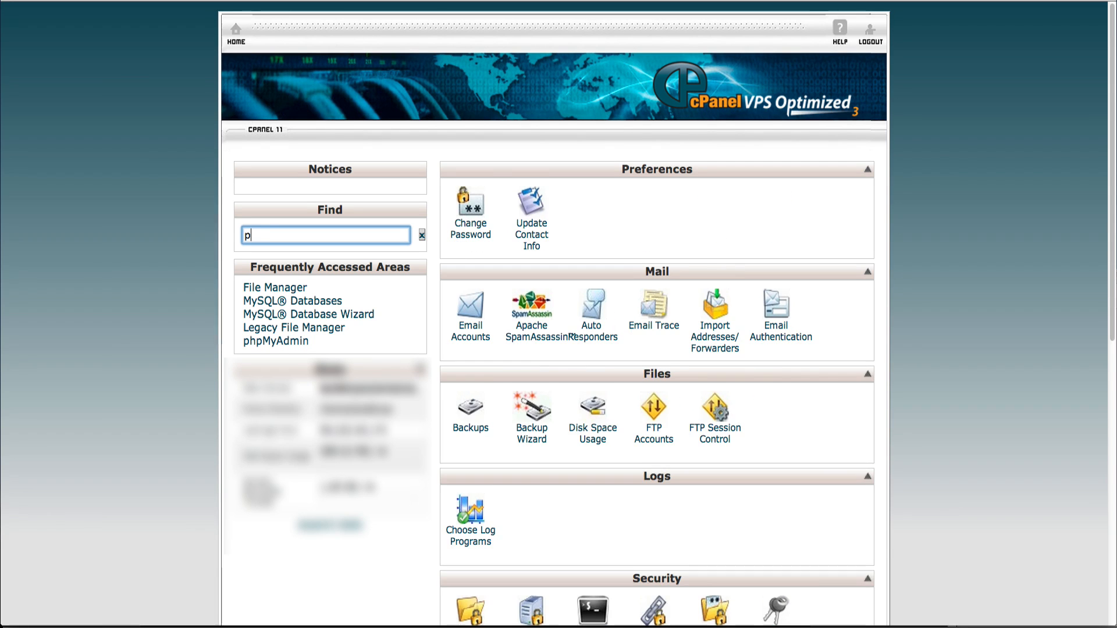
text(hpmy)
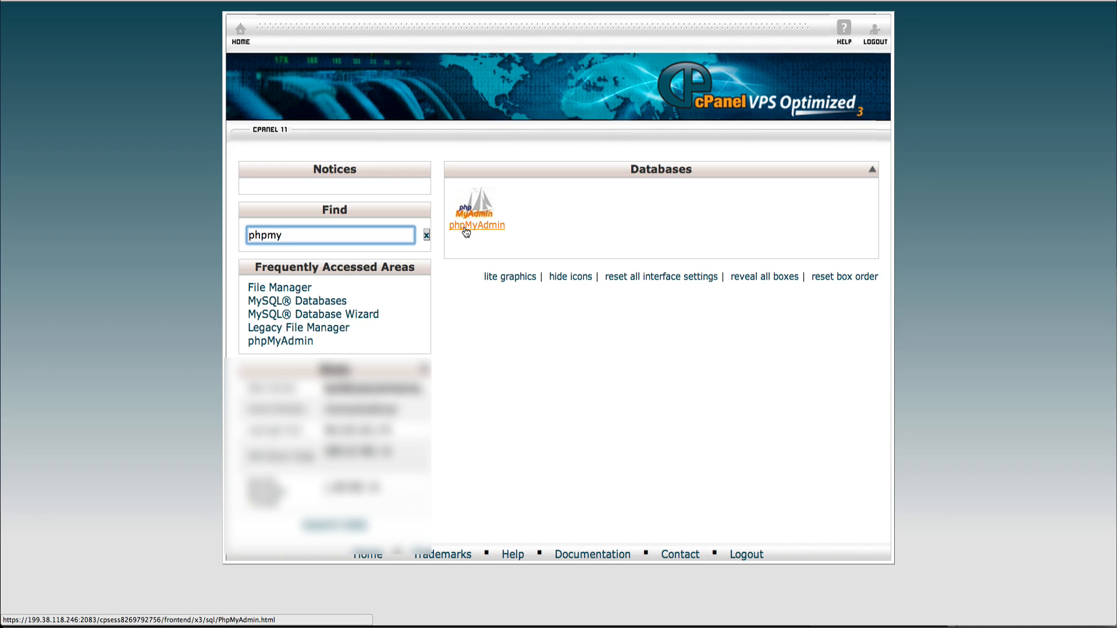
click(475, 225)
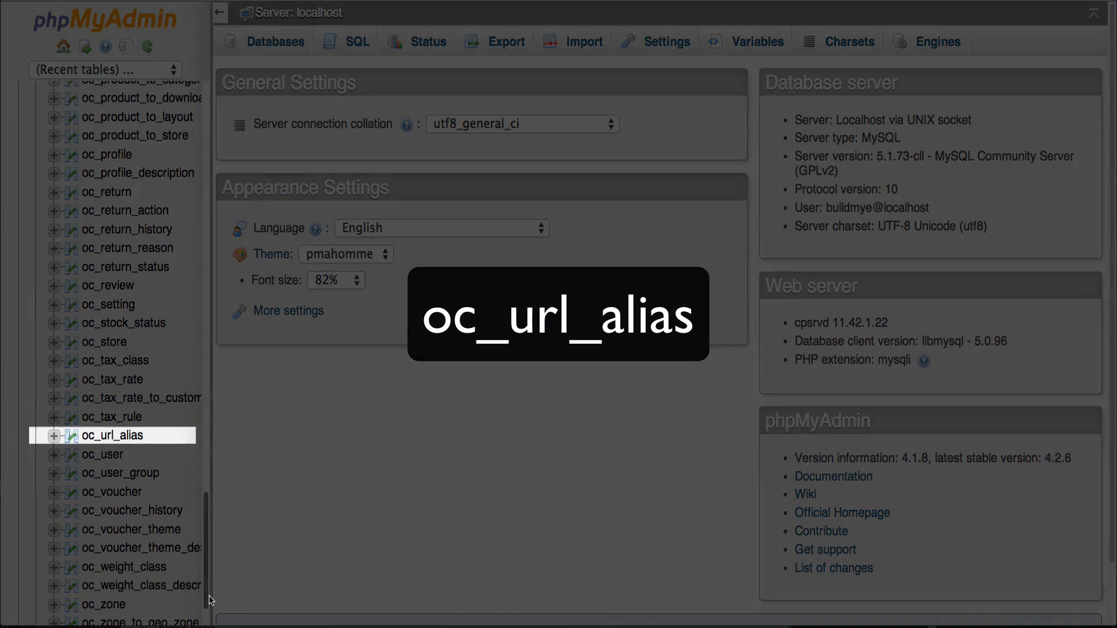
Select the oc_url_alias table in the store database.
click(113, 434)
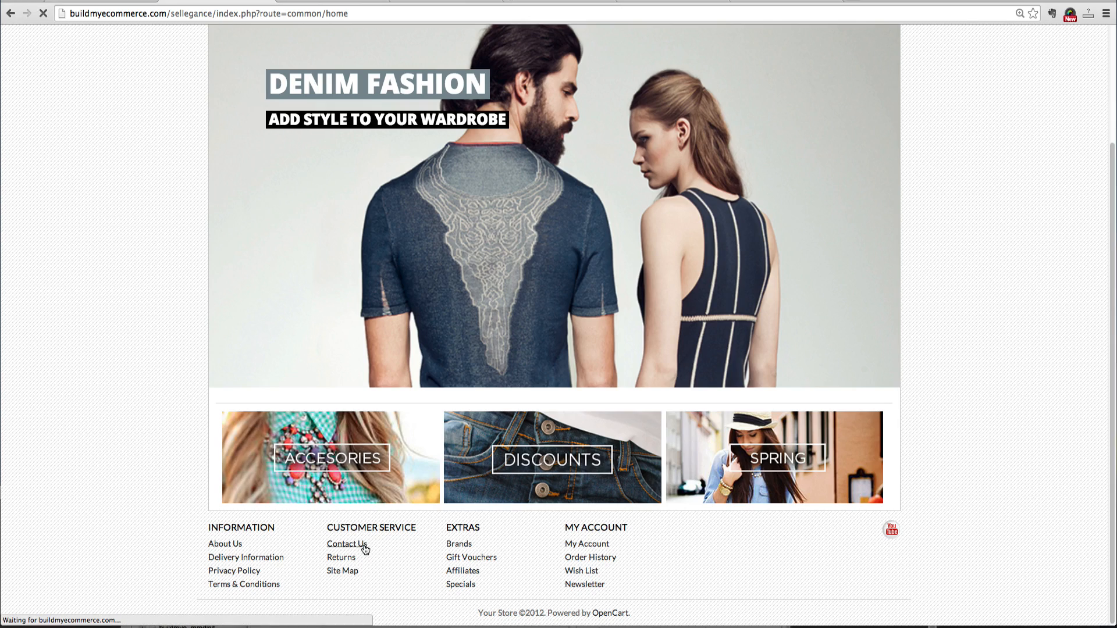
View the storefront Contact Us page and note its route=information/contact address.
click(347, 544)
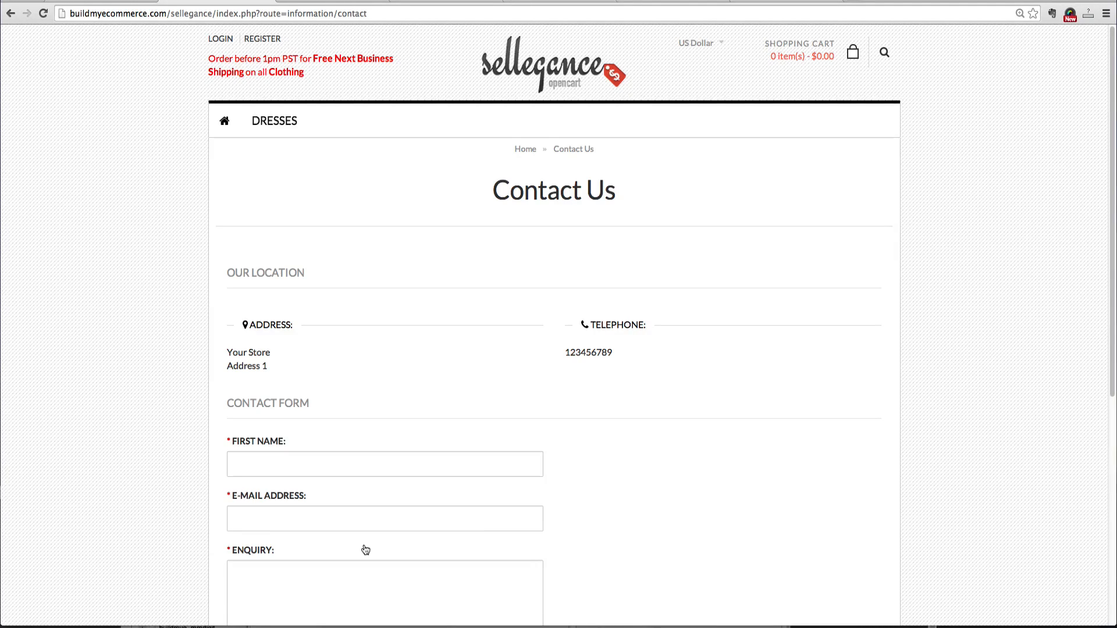
double_click(310, 13)
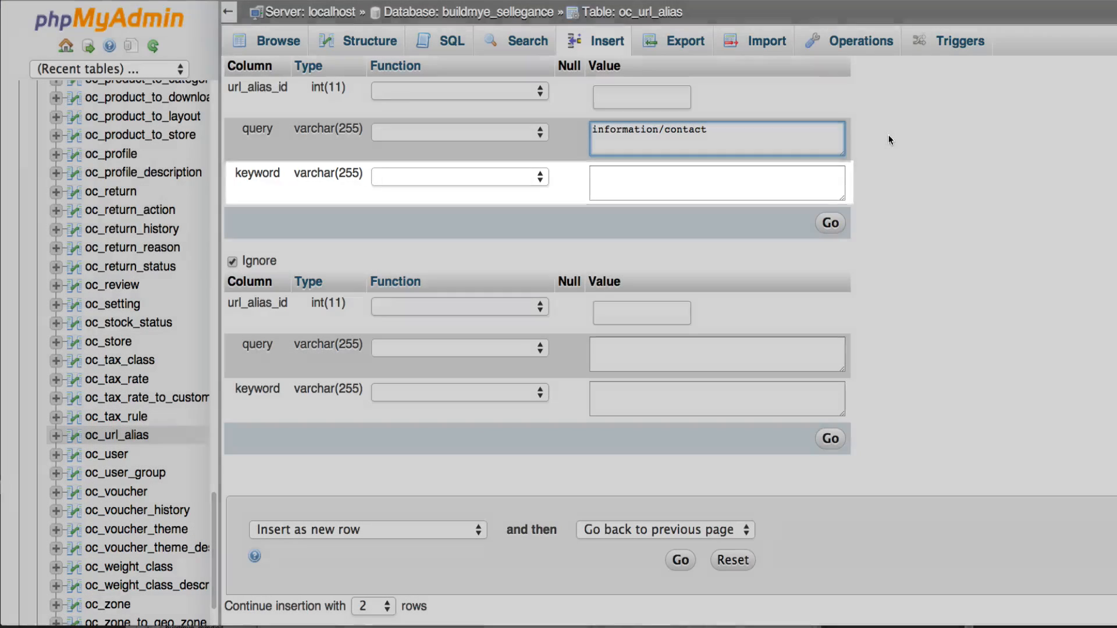
Insert an oc_url_alias row with query information/contact and keyword contact-us.
text(contact-)
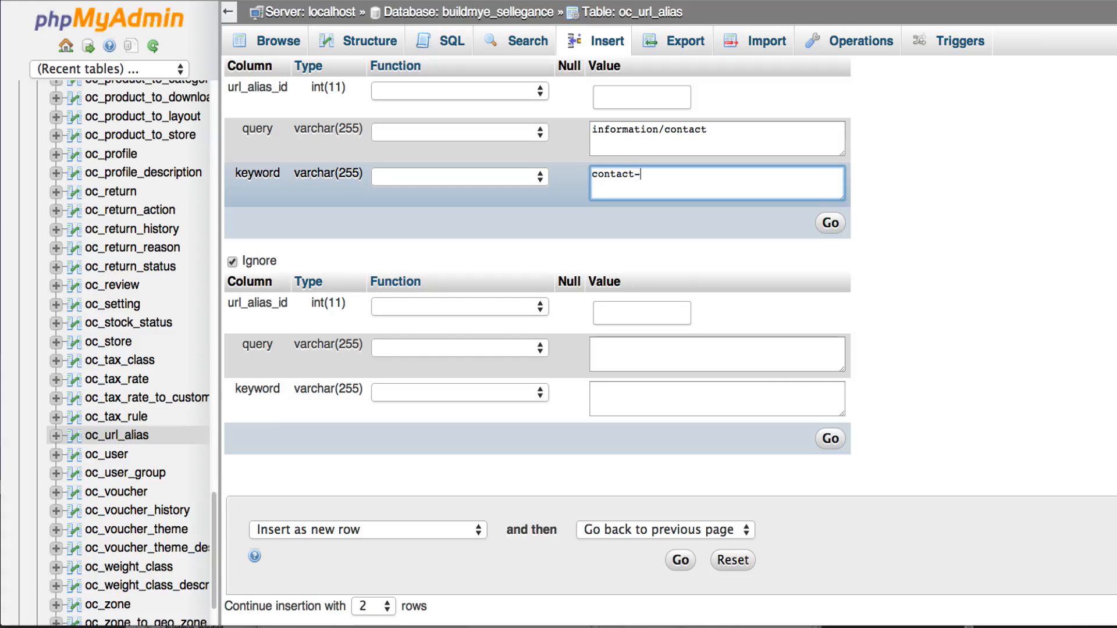
text(us)
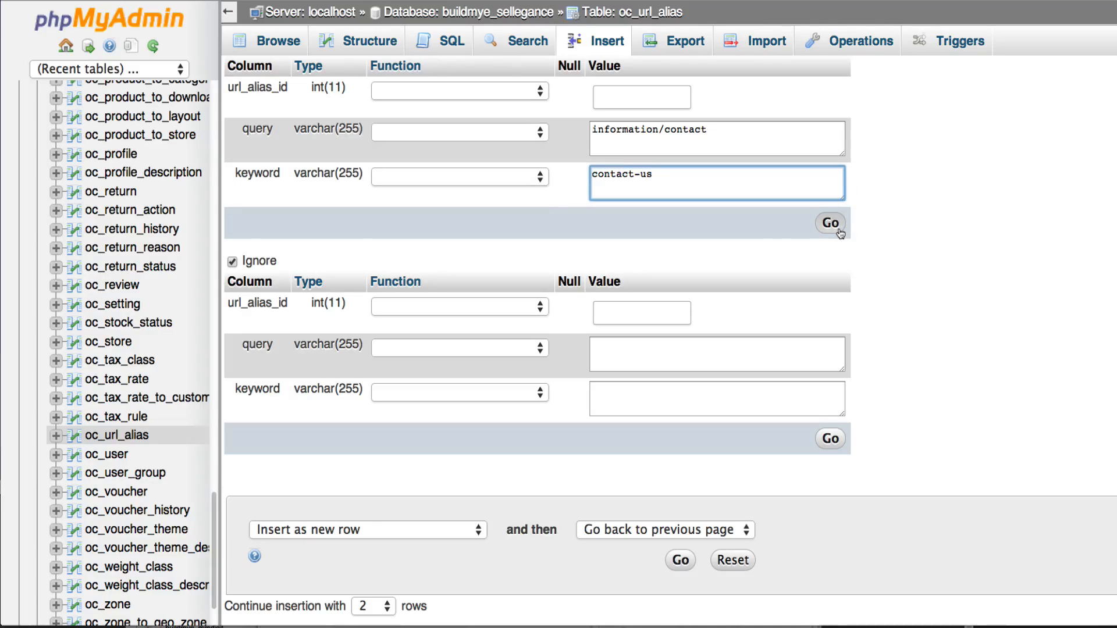
click(830, 223)
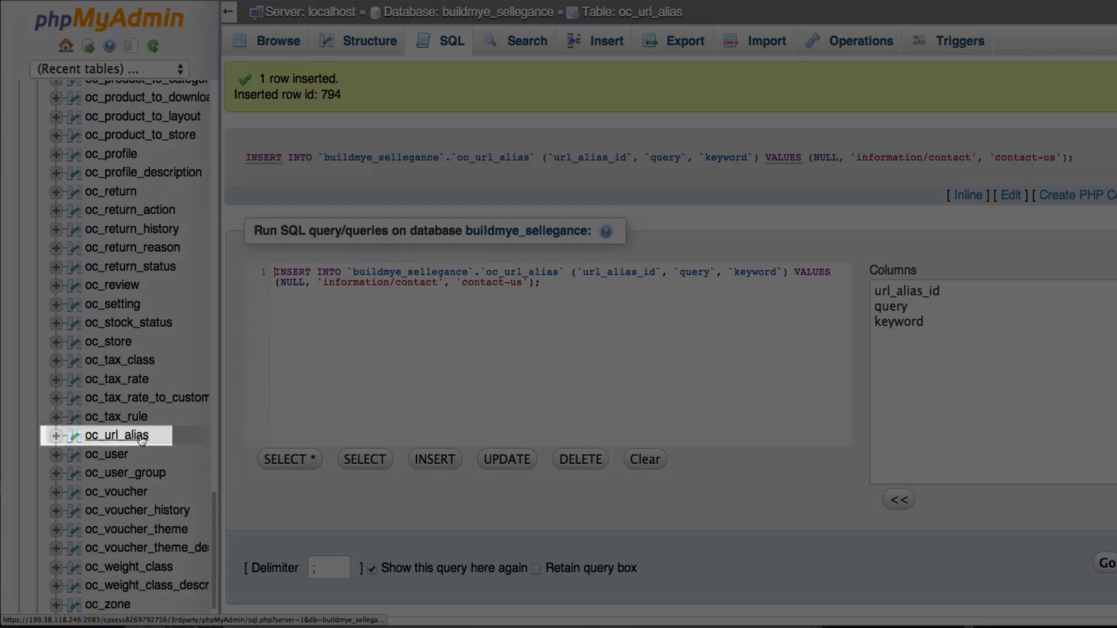